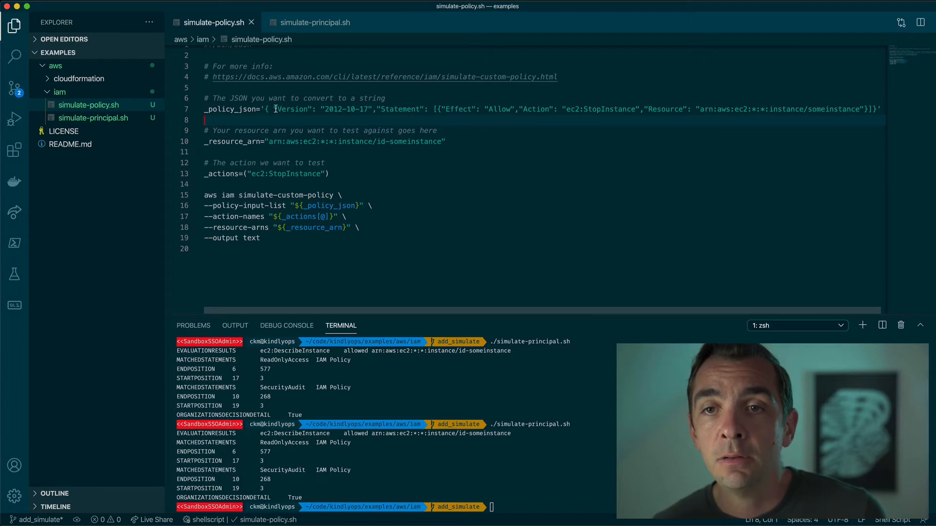
# Review the policy JSON variable and the StopInstance action being tested in simulate-policy.sh
pyautogui.moveTo(257, 108); pyautogui.dragTo(877, 108)
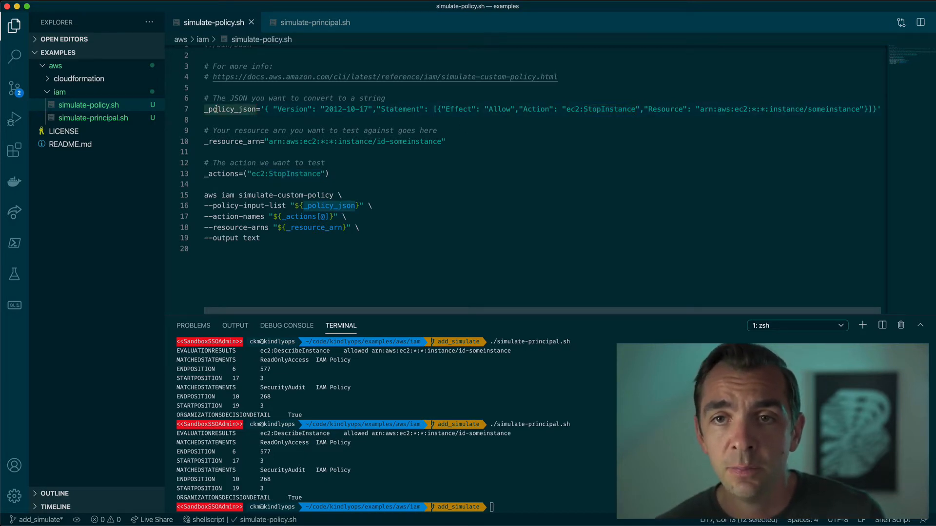
pyautogui.click(235, 142)
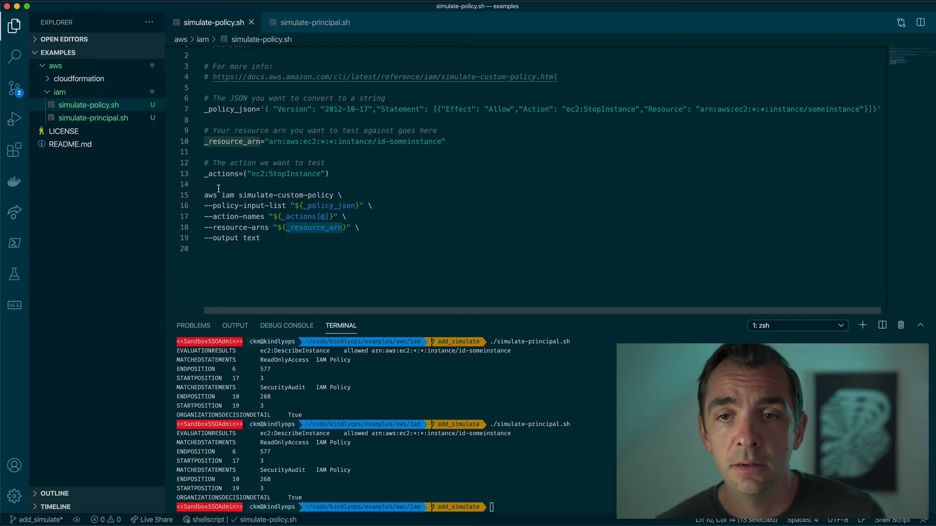
pyautogui.doubleClick(223, 174)
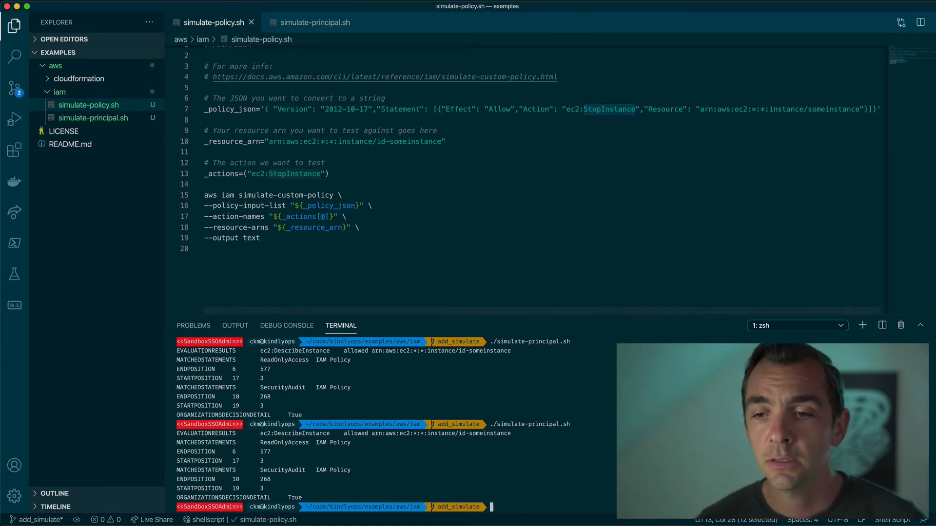
# Run ./simulate-policy.sh, then correct the policy Resource to instance/id-someinstance so StopInstance is allowed
pyautogui.write('./simulate-policy.sh')
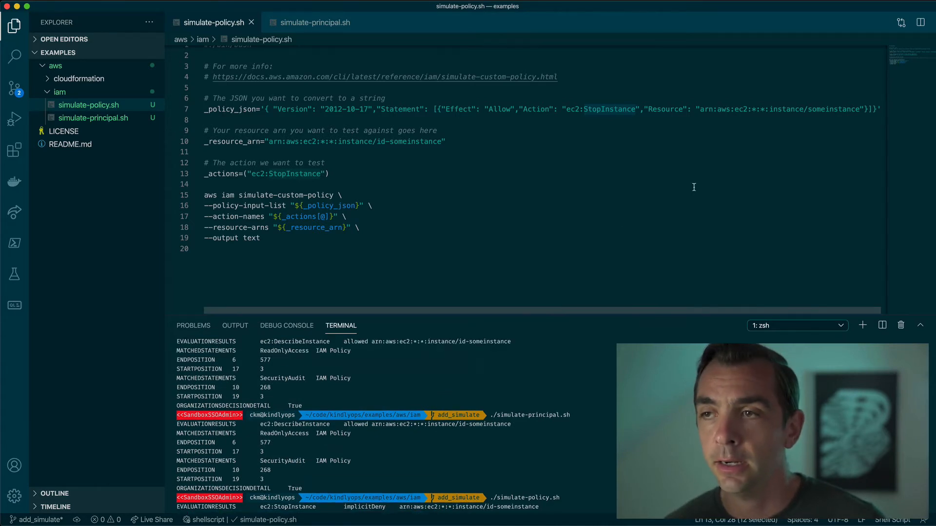
pyautogui.doubleClick(835, 110)
pyautogui.write('id-')
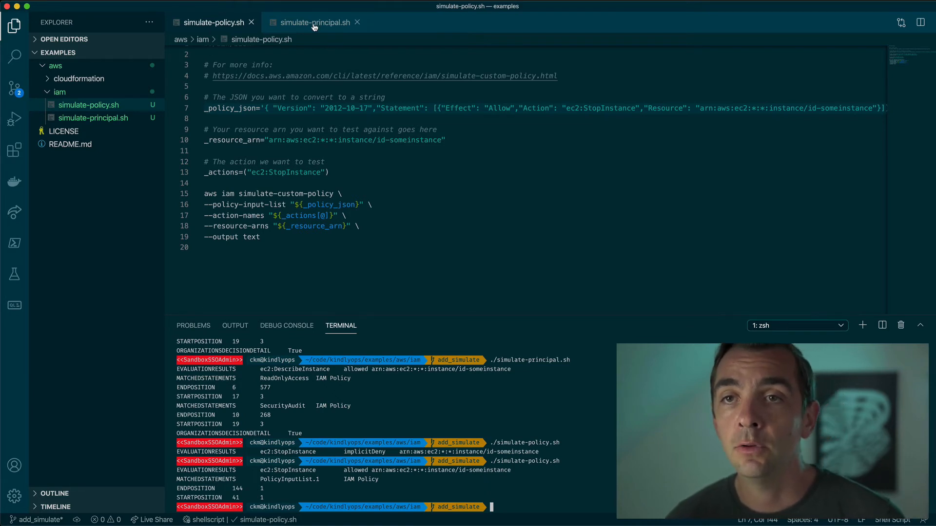
# Review simulate-principal.sh's audit_user principal and the id-someinstance resource ARN
pyautogui.click(313, 22)
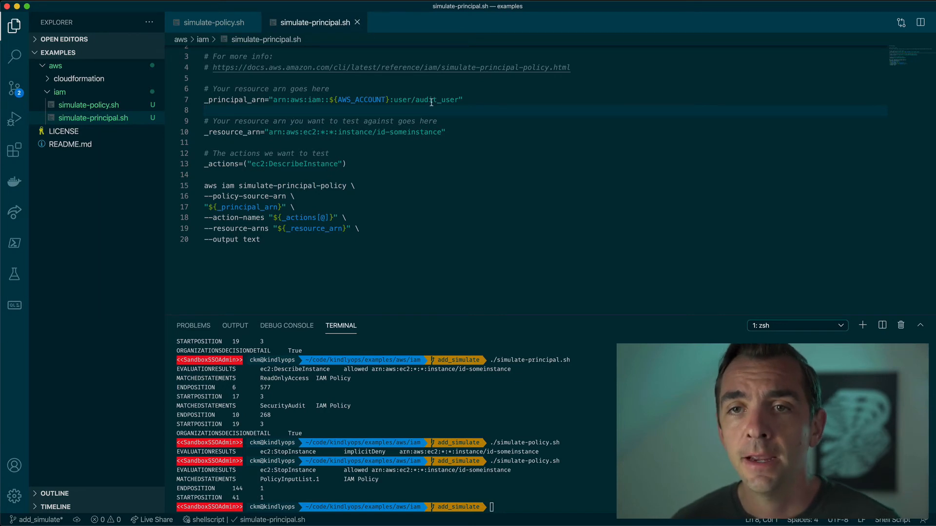
pyautogui.doubleClick(440, 100)
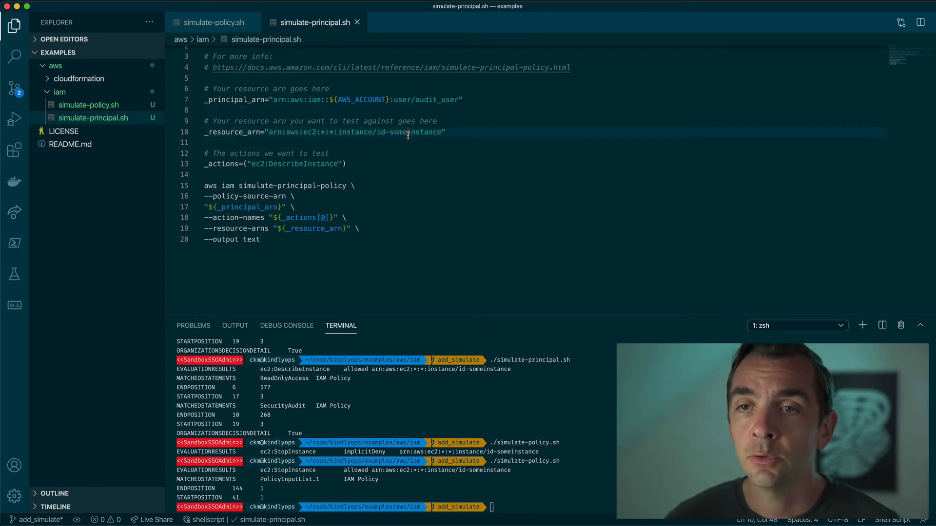
pyautogui.doubleClick(419, 132)
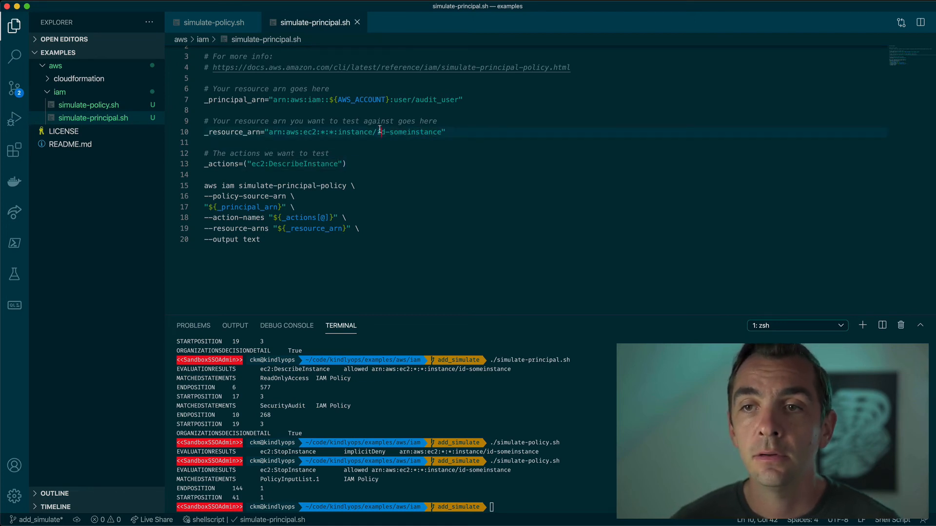
pyautogui.doubleClick(355, 132)
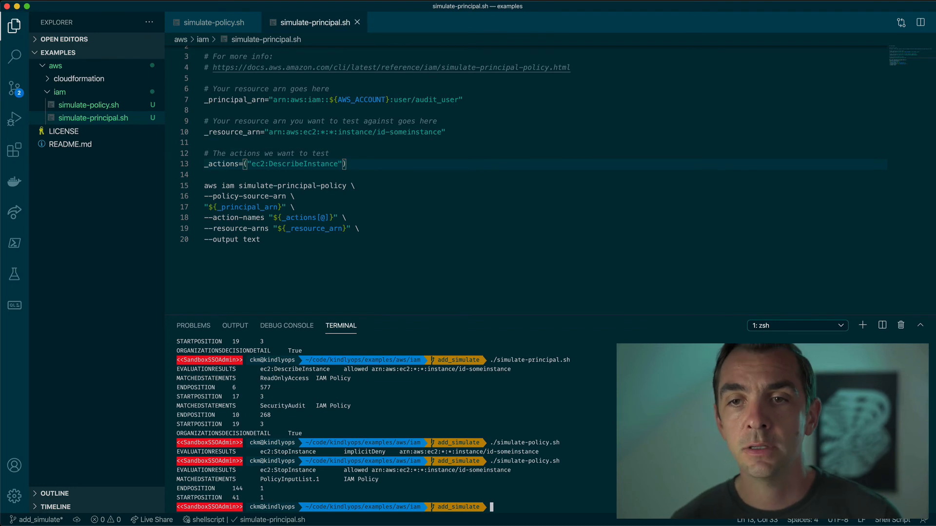
# Run ./simulate-principal.sh, showing ec2:DescribeInstance allowed via SecurityAudit and ReadOnlyAccess with text output
pyautogui.write('./simulate-p')
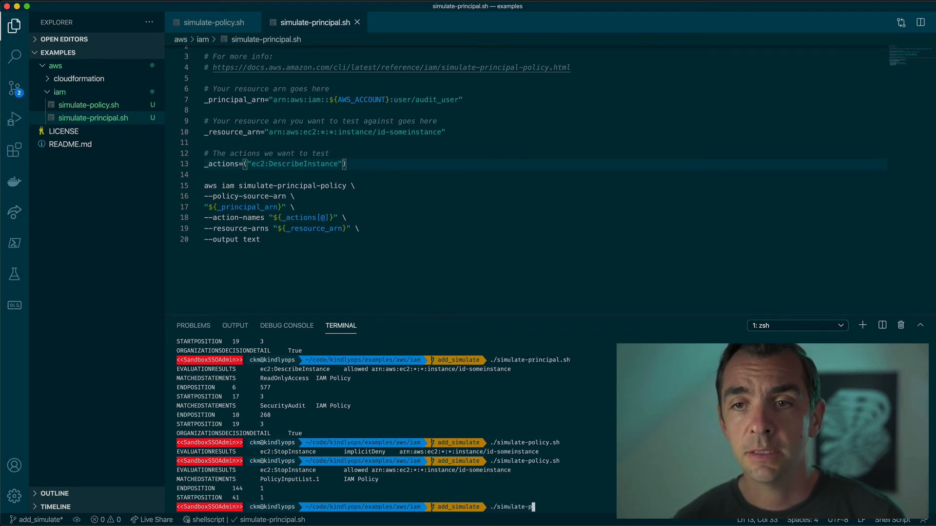
pyautogui.press('Return')
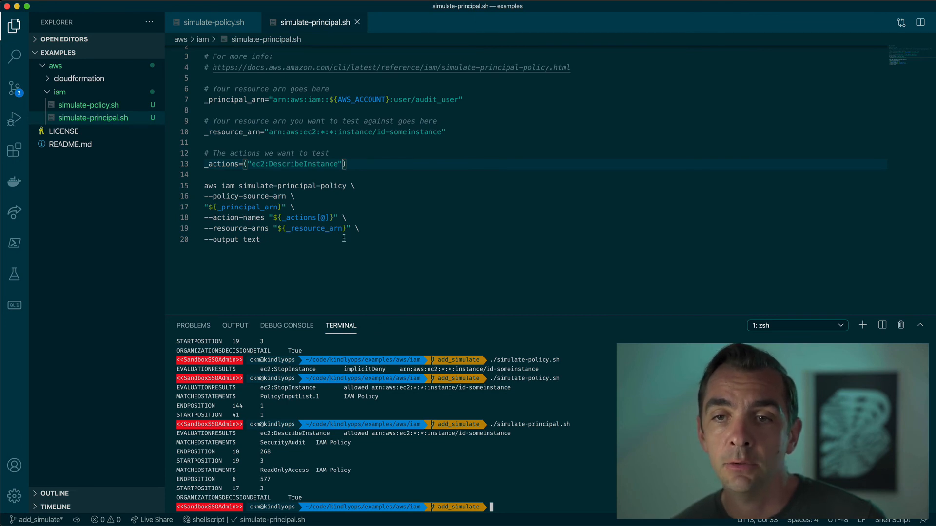
pyautogui.doubleClick(251, 240)
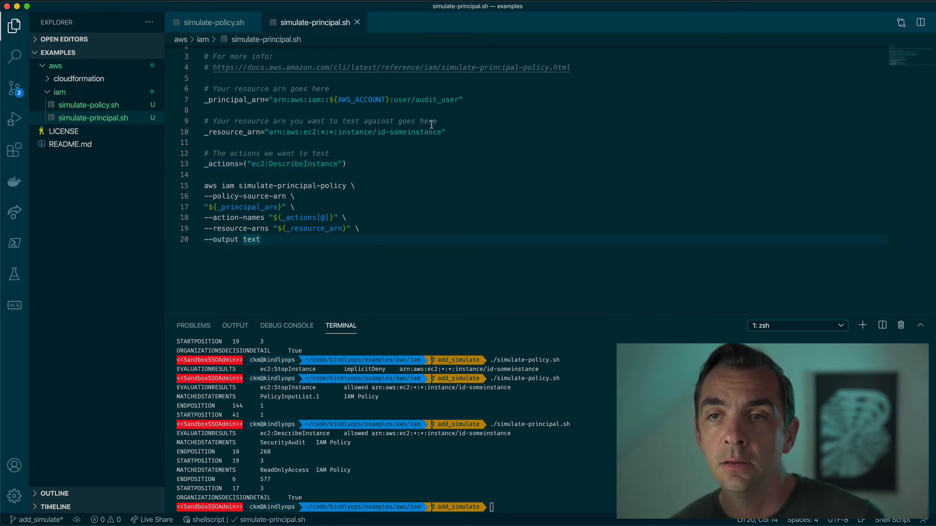